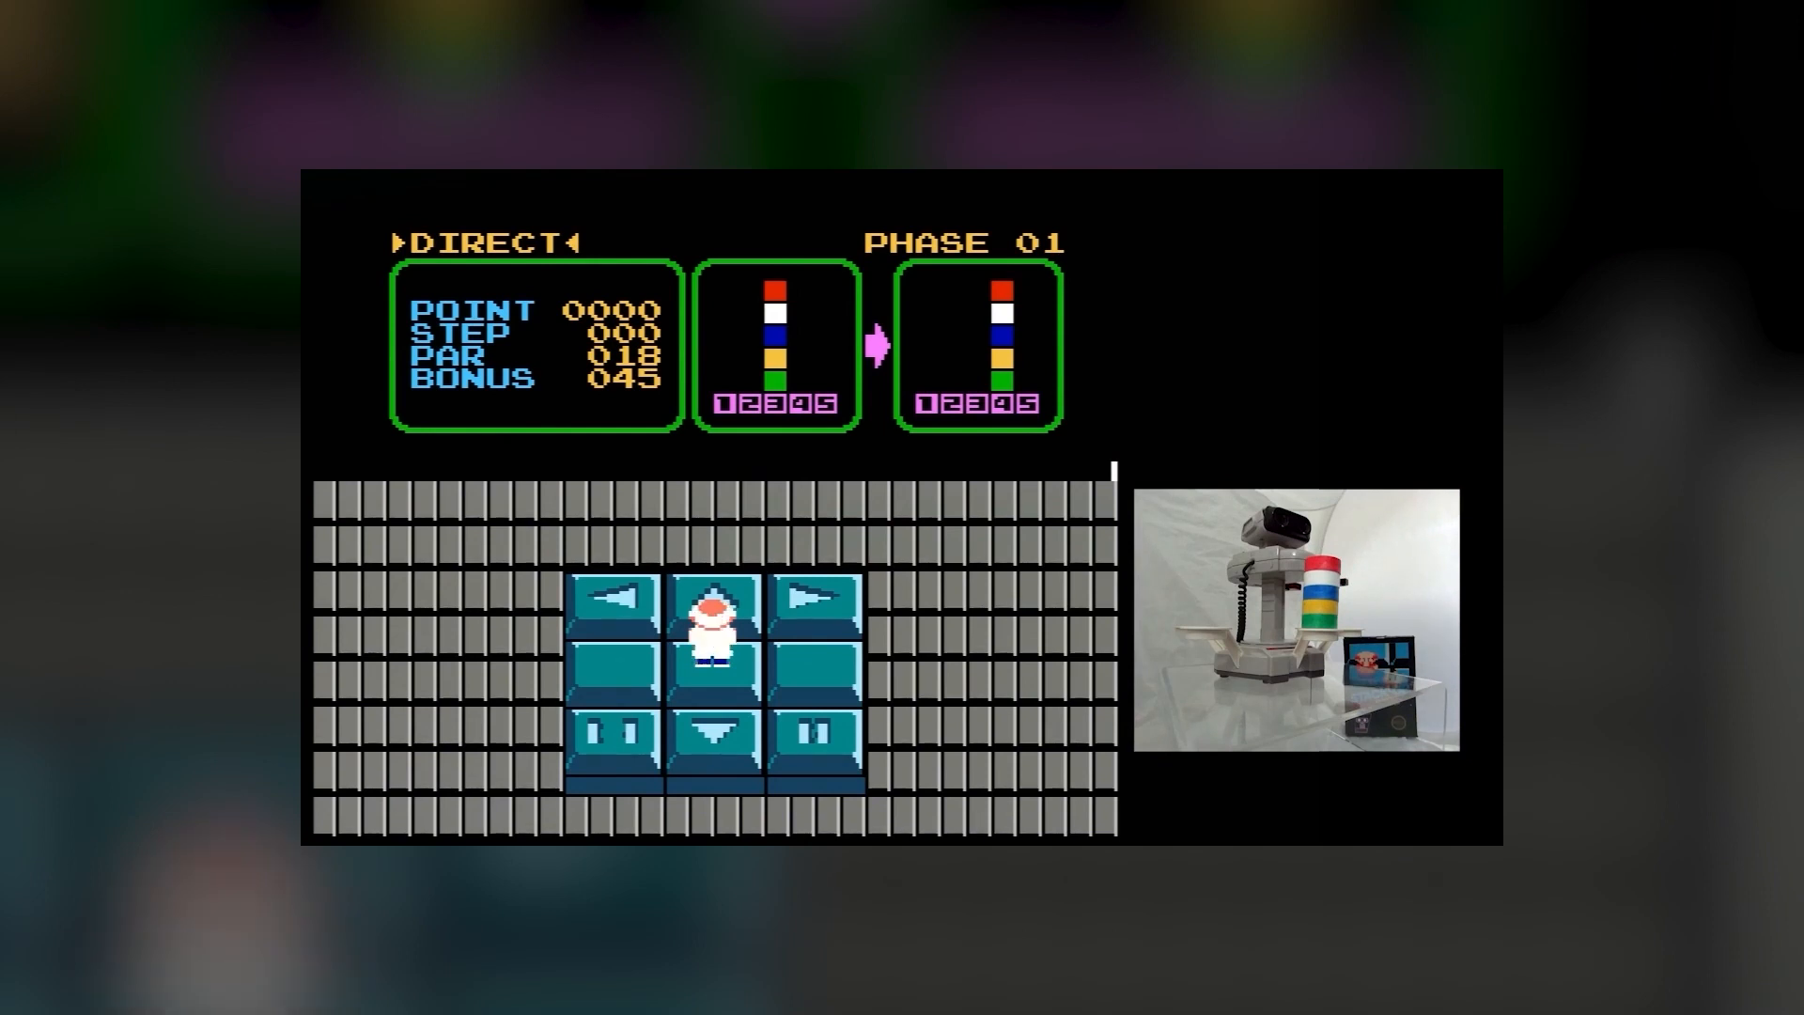
{"action": "key", "text": "up"}
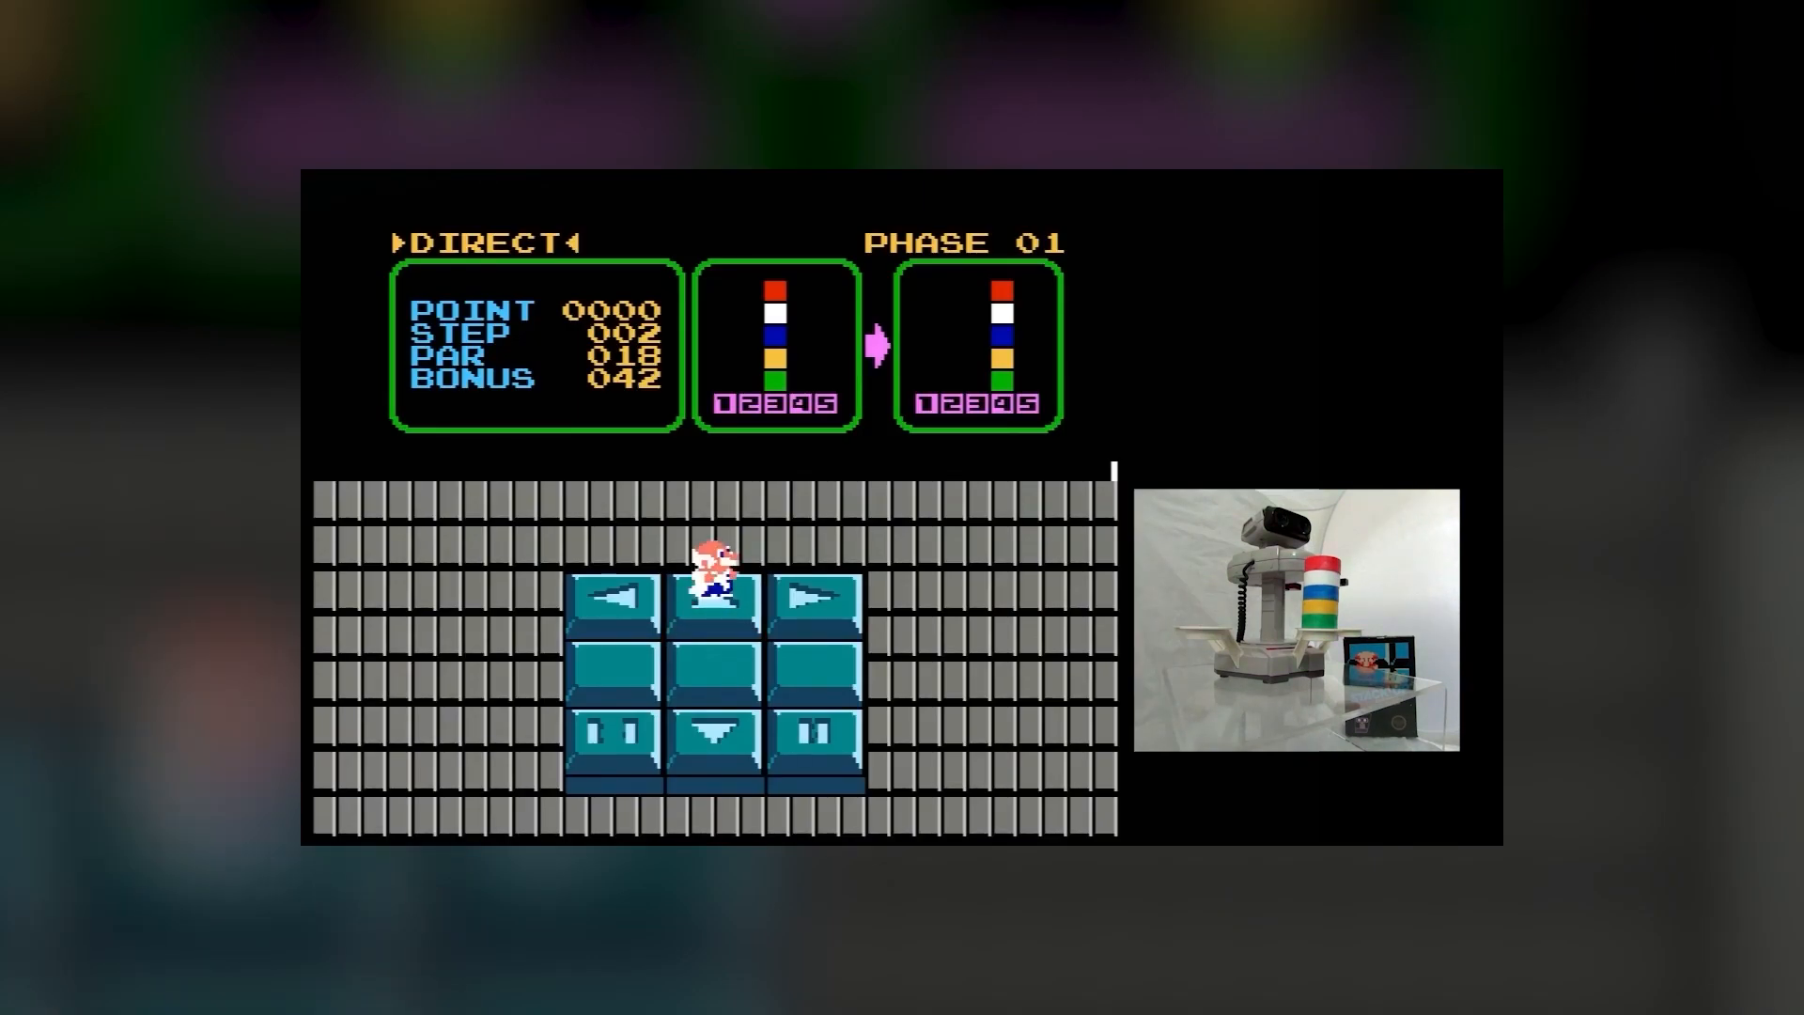
{"action": "left_click", "coordinate": [721, 600]}
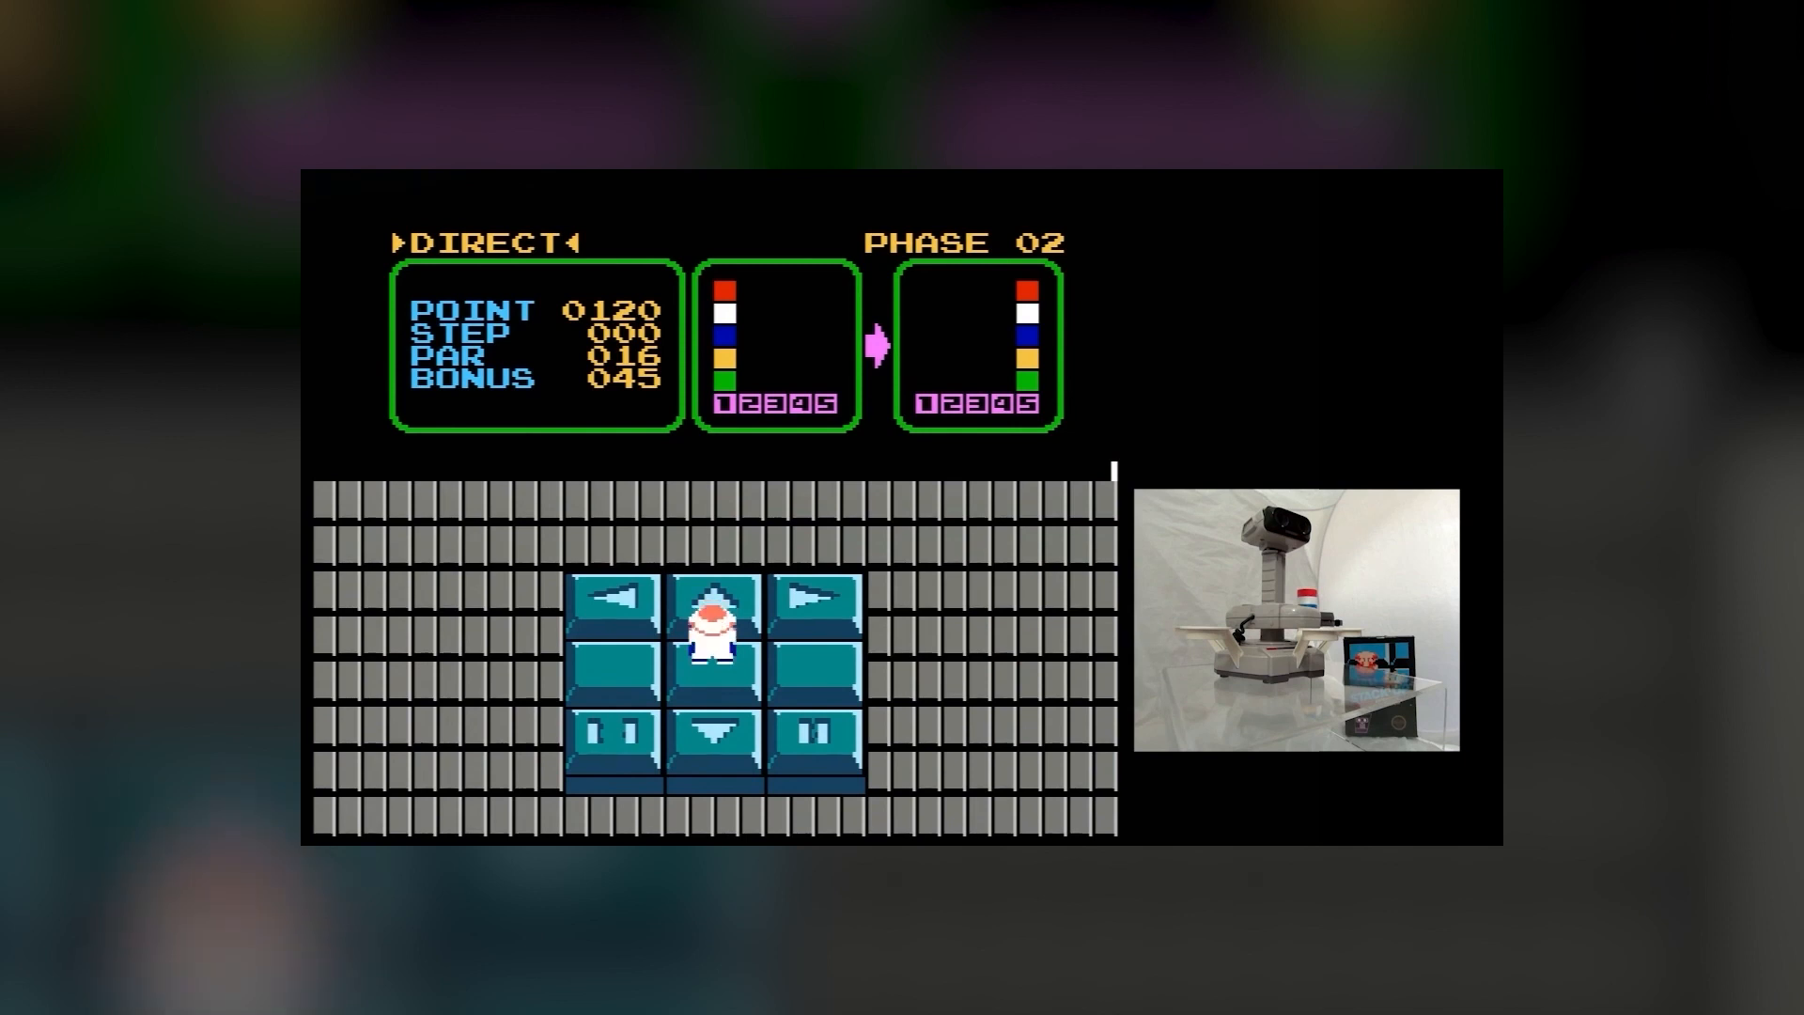
{"action": "key", "text": "up"}
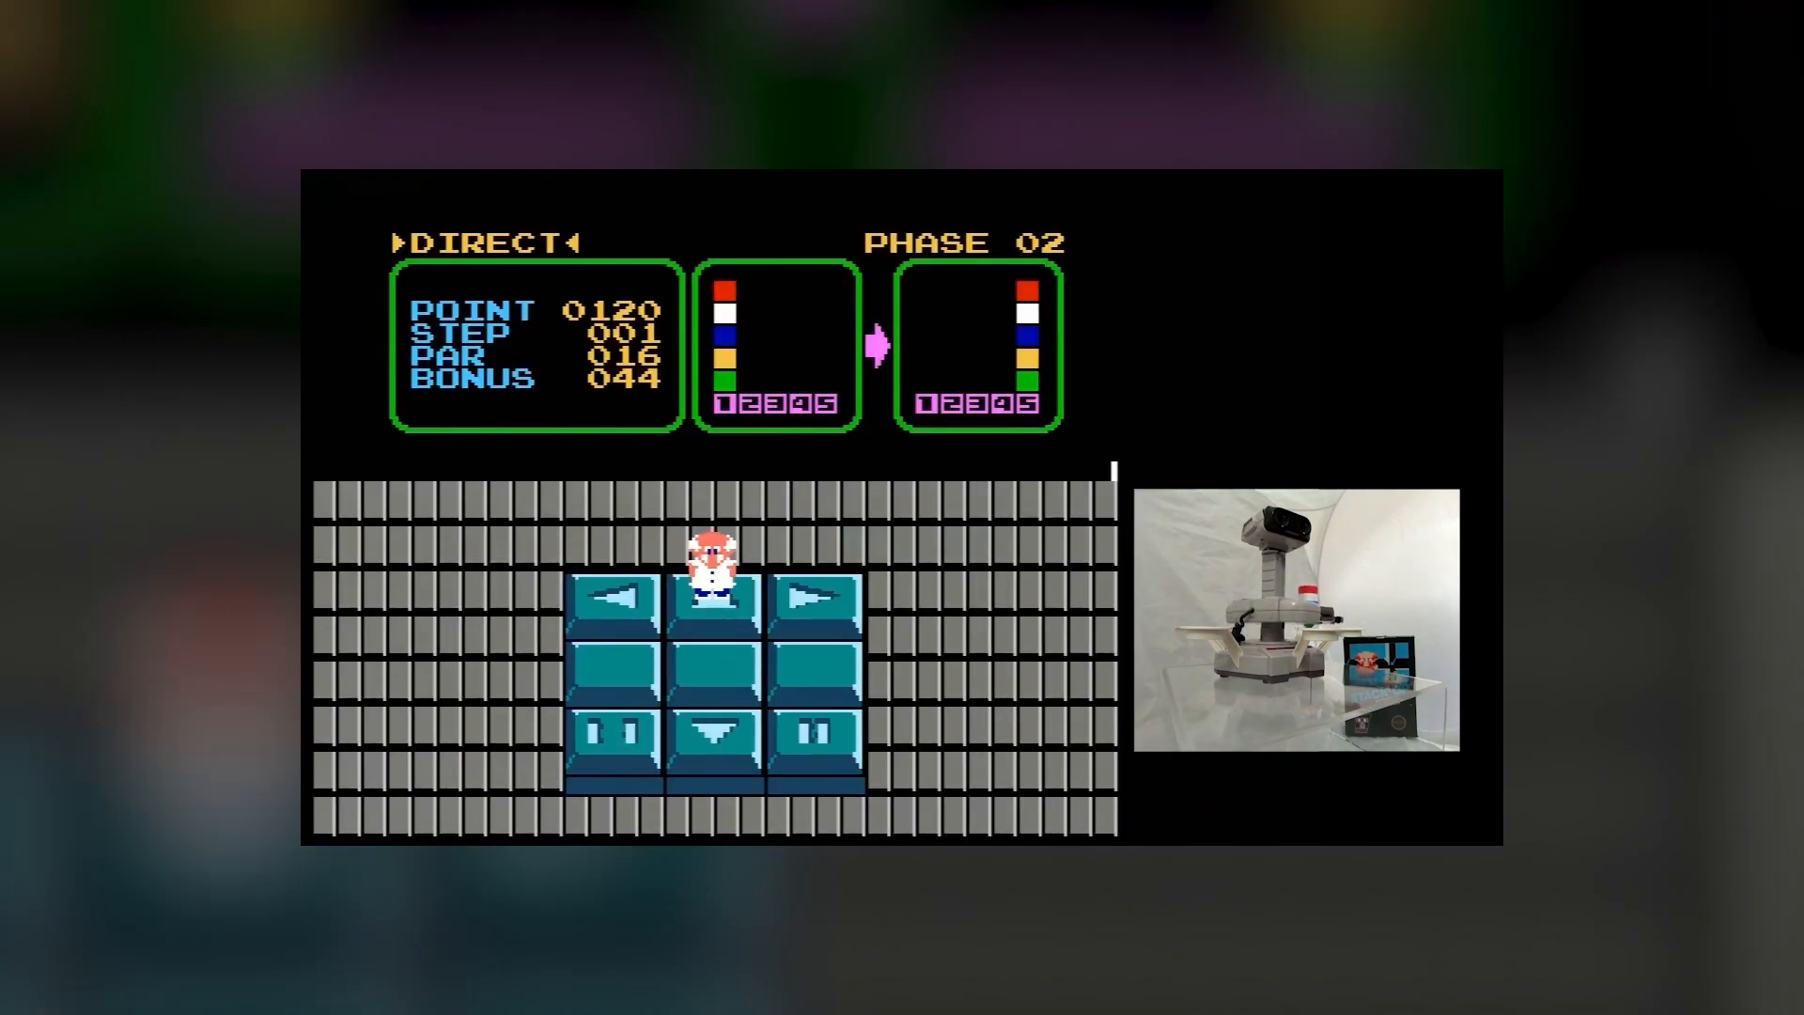